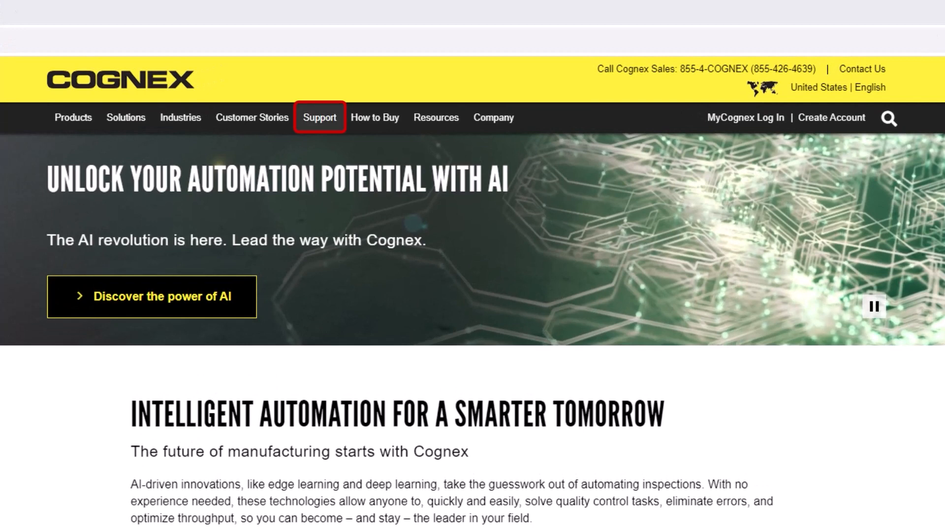
Go to In-Sight Support resources to find the Cognex AOP download.
click(320, 117)
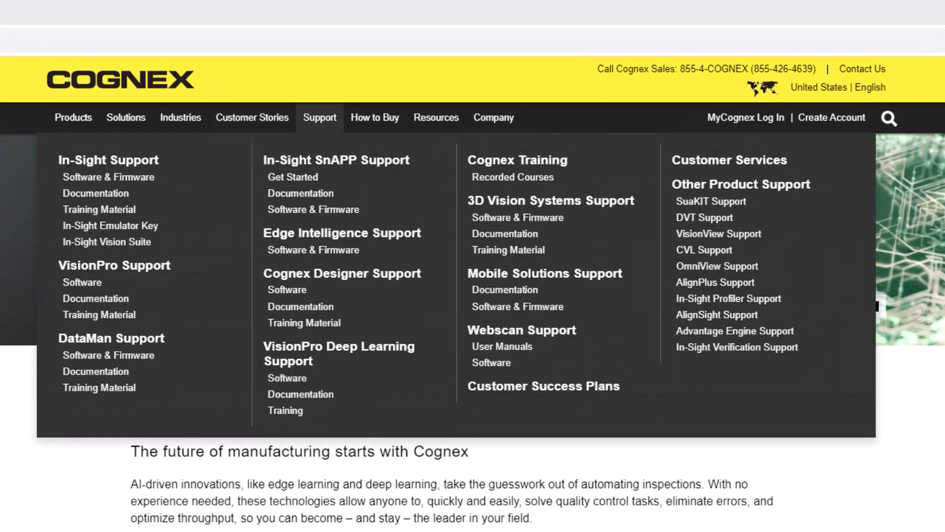
mouse_move(107, 159)
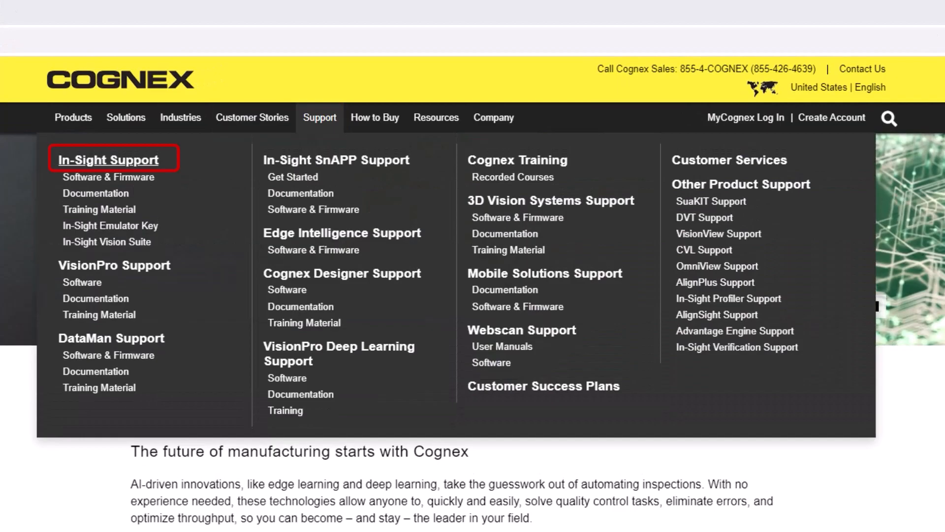
click(108, 160)
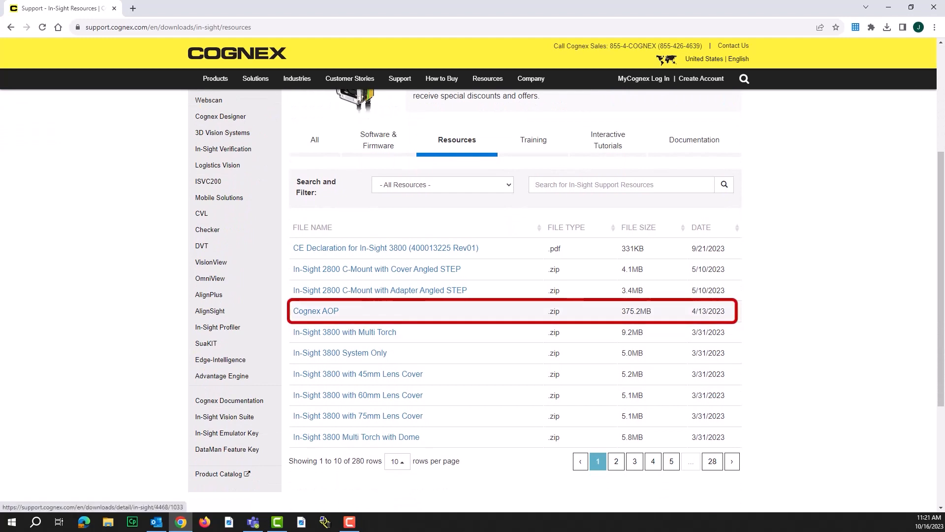
Download the Cognex AOP 1.31 zip package from its download page.
click(315, 310)
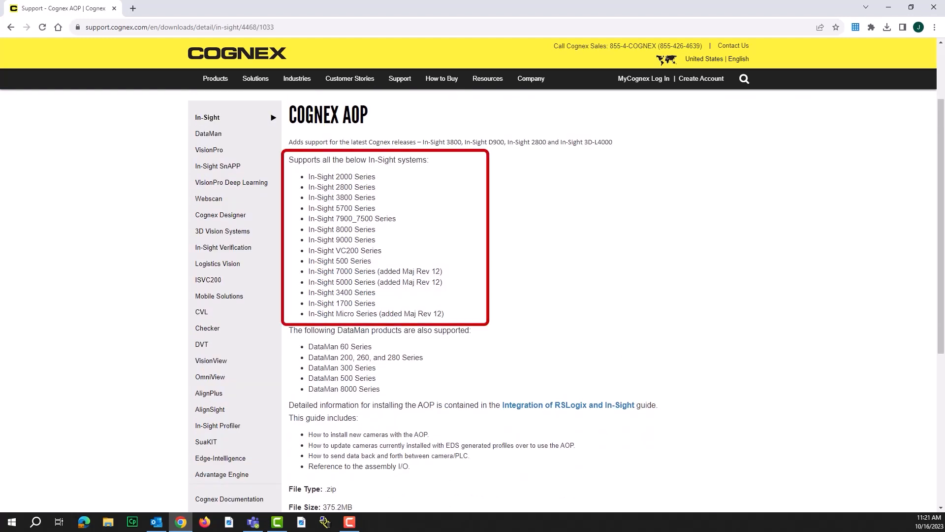
scroll(down, 3)
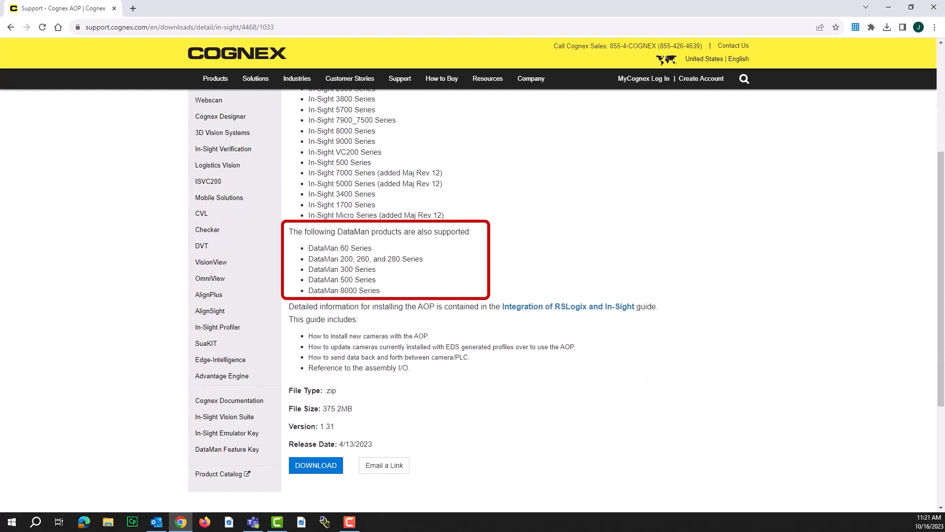
scroll(down, 3)
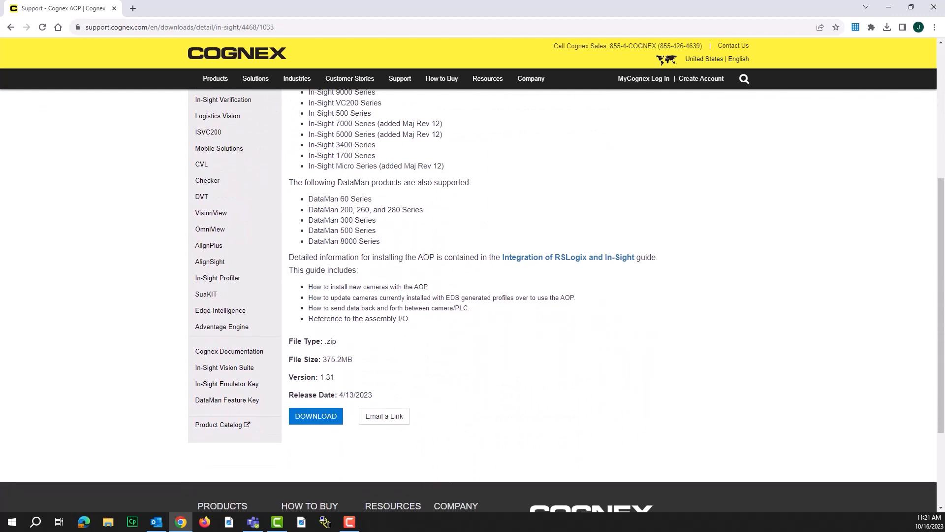
scroll(down, 3)
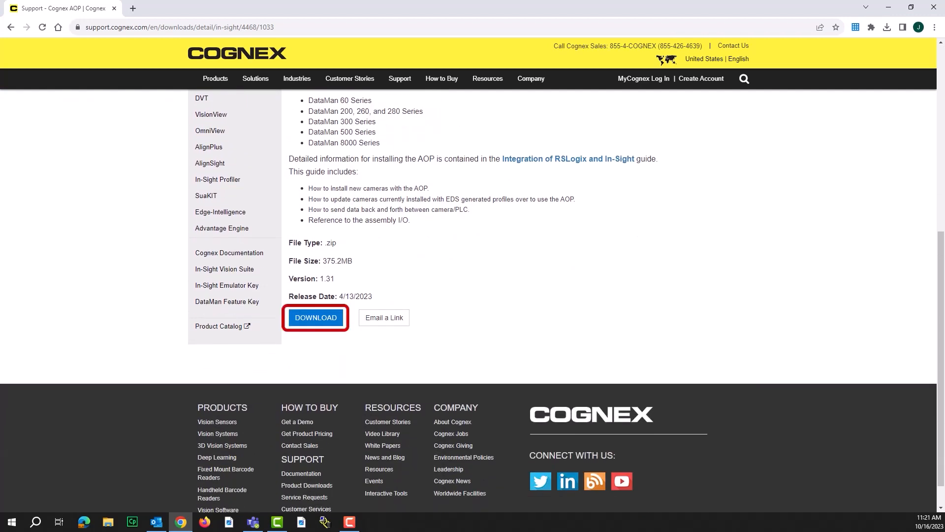
click(315, 318)
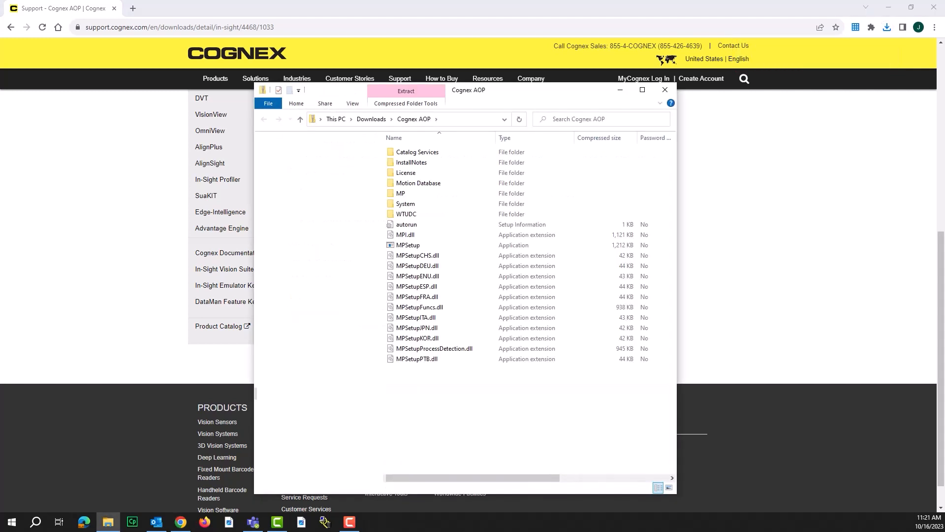
Extract the Cognex AOP zip into a Downloads folder and launch MPSetup.
click(370, 119)
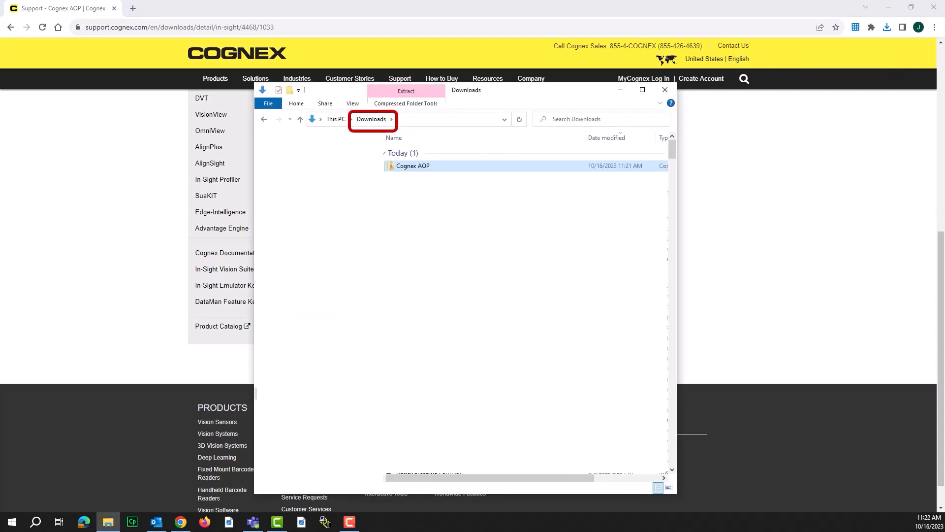
click(406, 91)
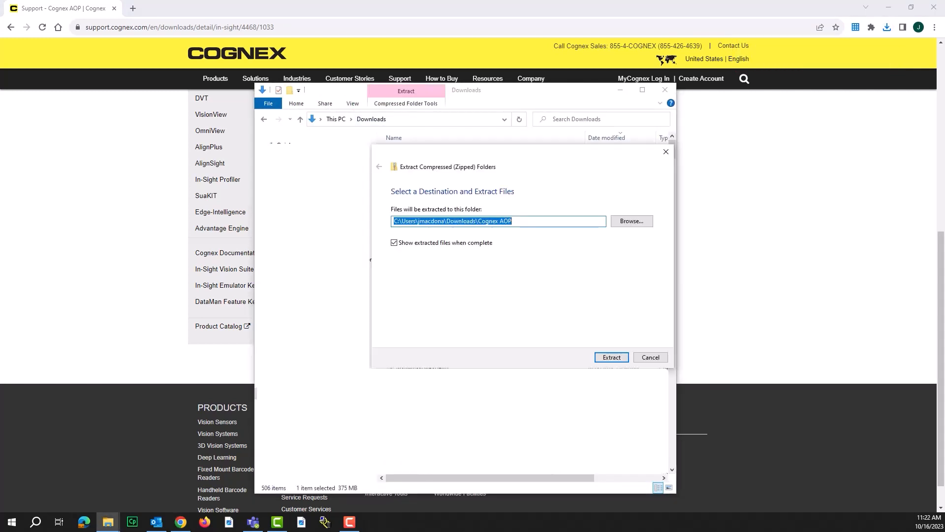
click(610, 357)
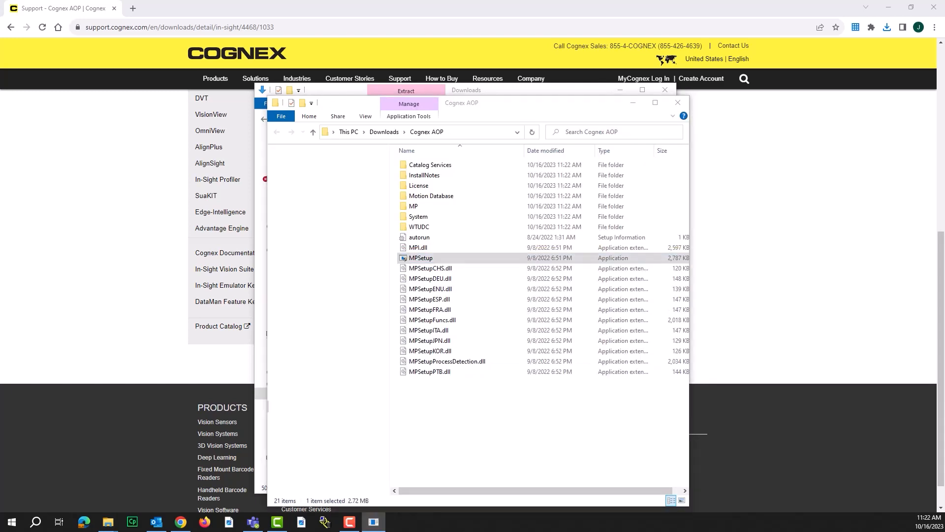
double_click(420, 257)
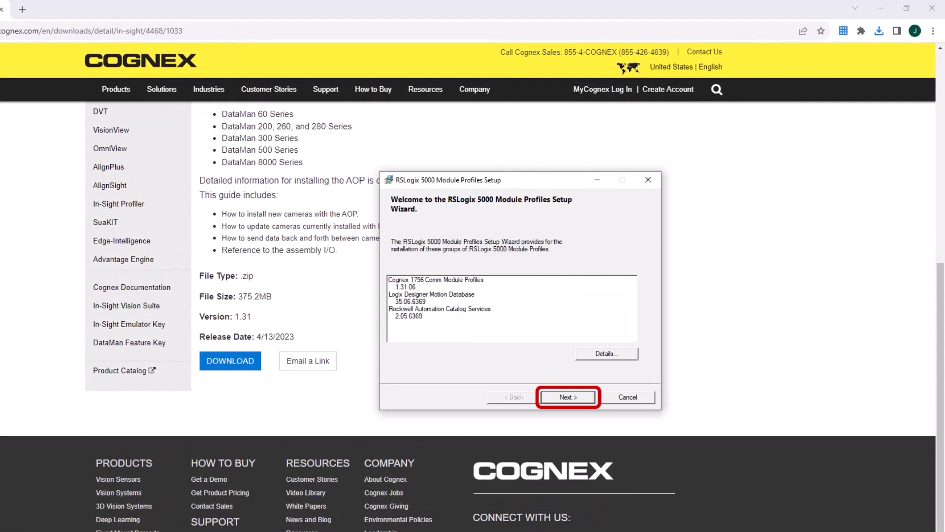
Run the wizard to install Cognex 1756 Comm Module Profiles 1.31.06, then finish.
click(566, 397)
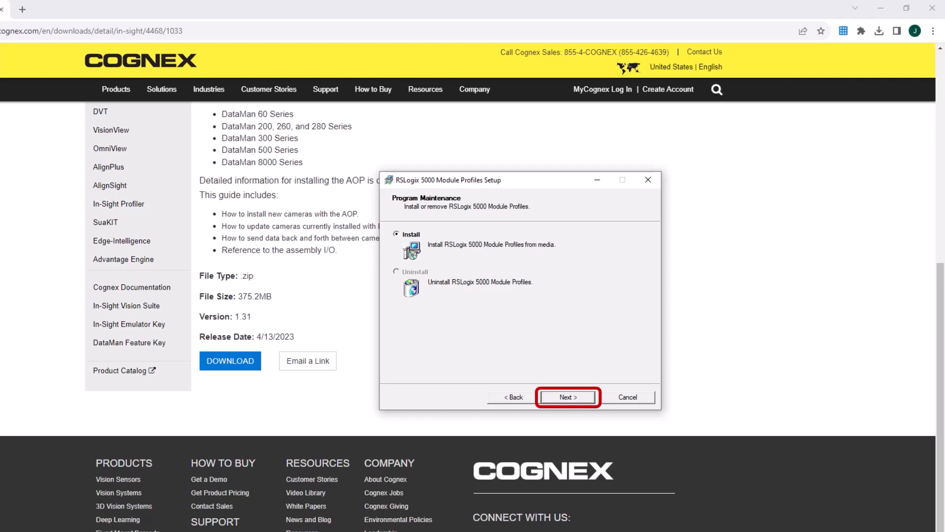
click(566, 397)
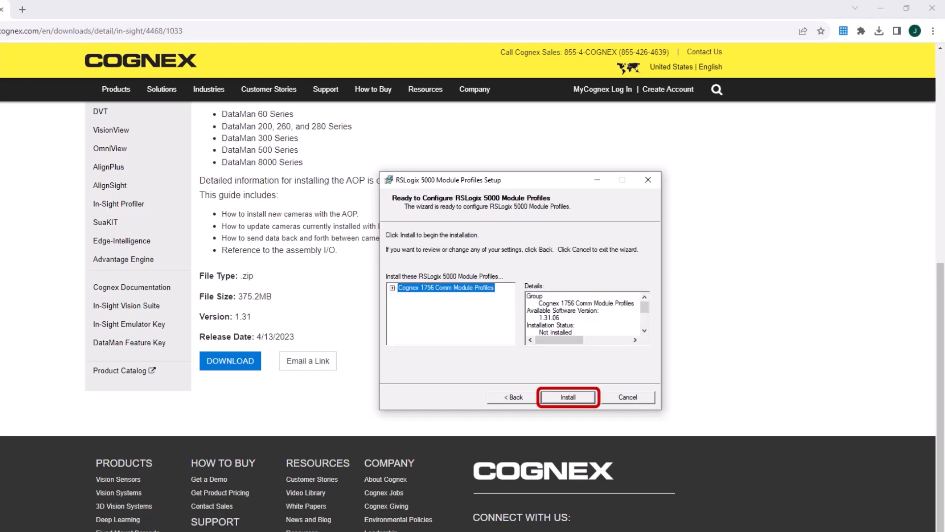
click(566, 397)
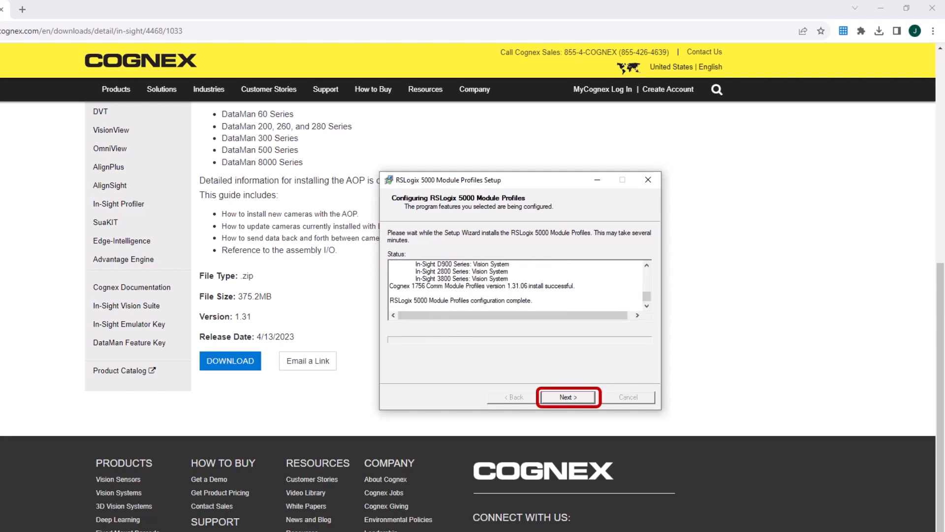
click(567, 397)
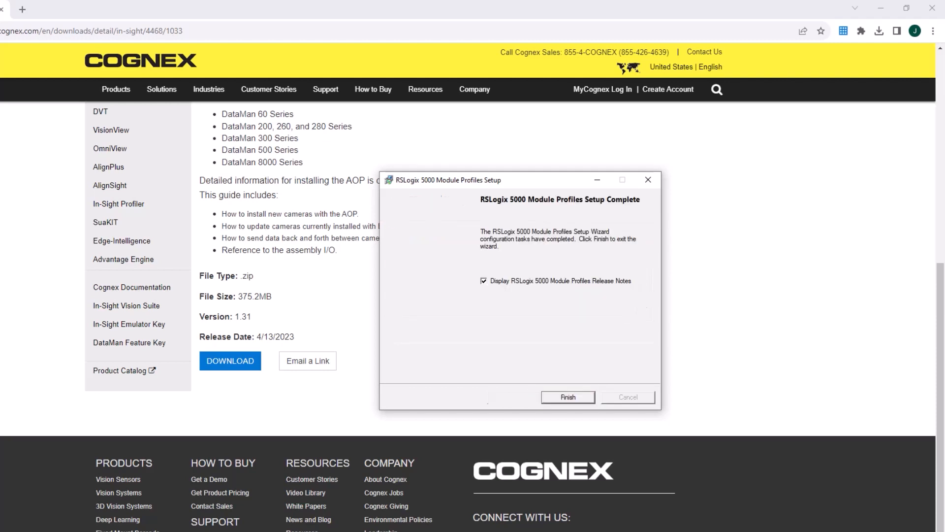
click(567, 397)
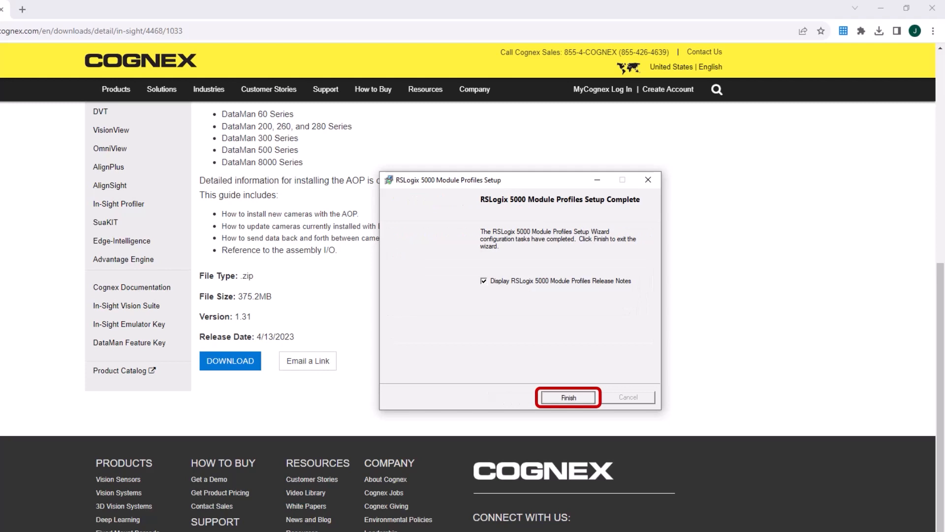
click(566, 397)
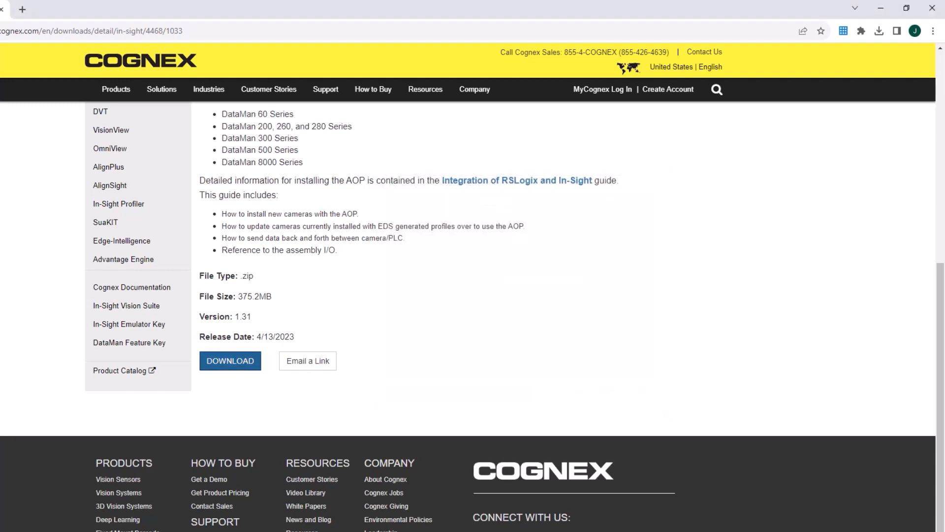